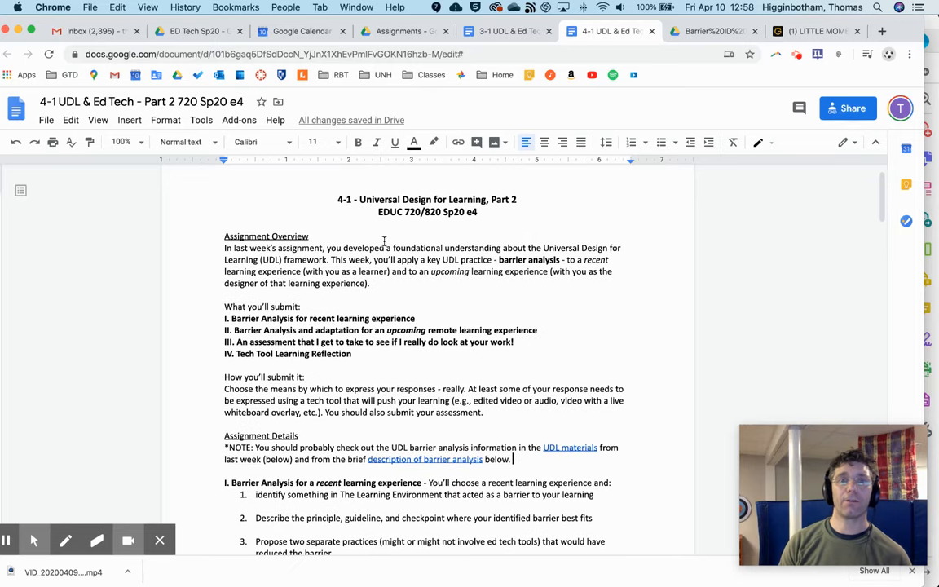
scroll("up", 3)
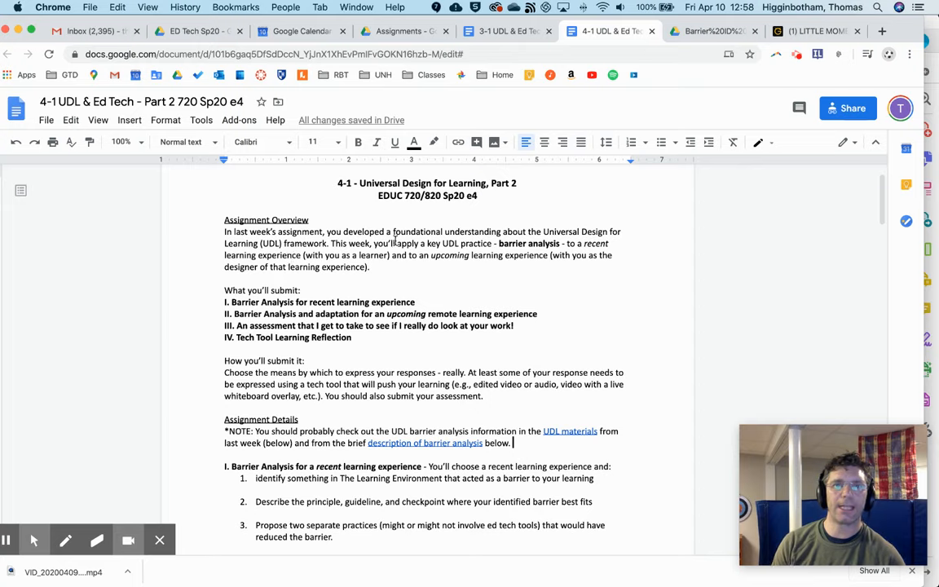
mouse_move(582, 232)
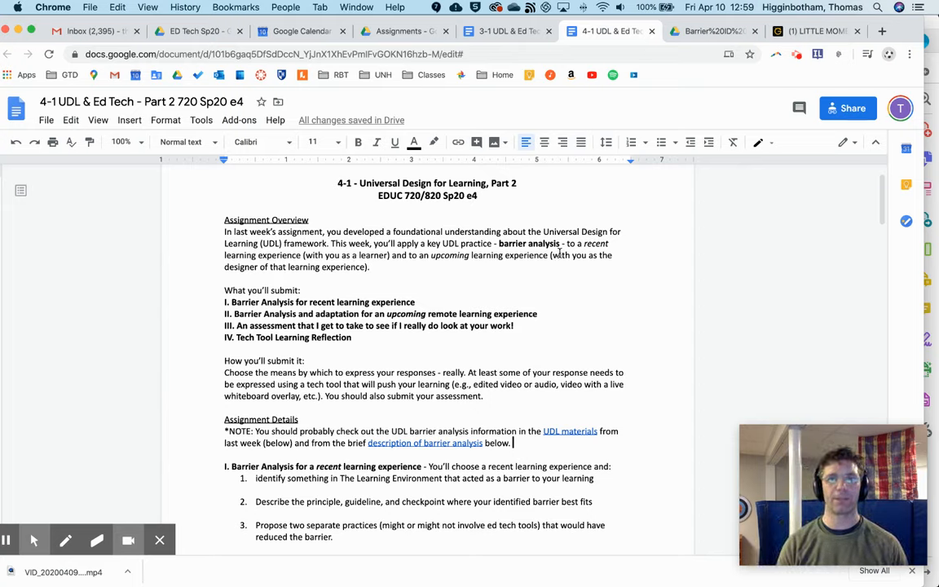
mouse_move(352, 274)
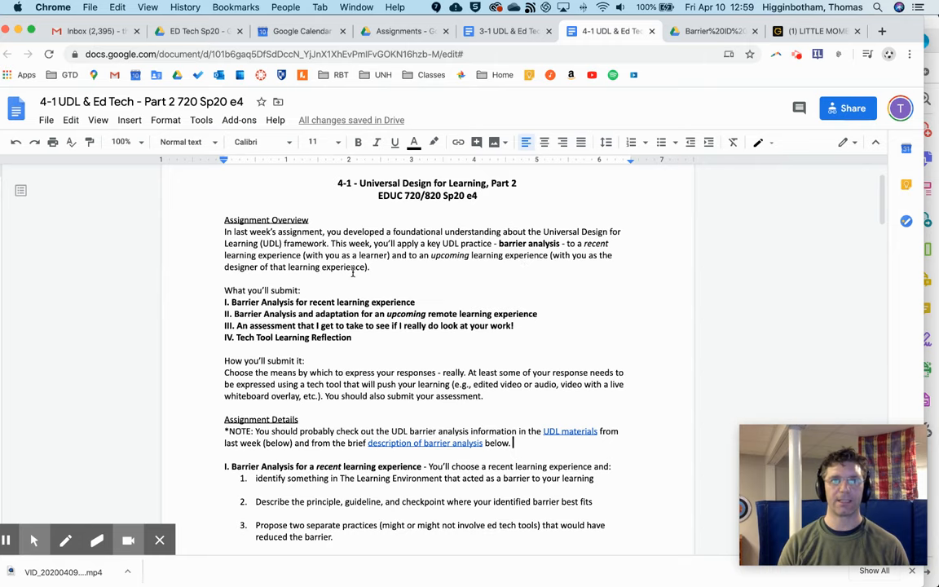
scroll("down", 3)
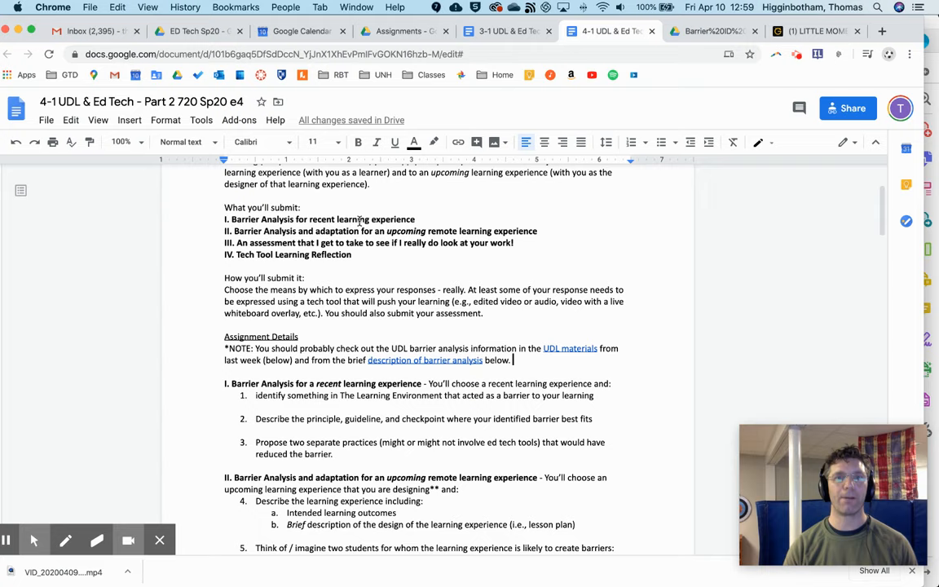
mouse_move(429, 220)
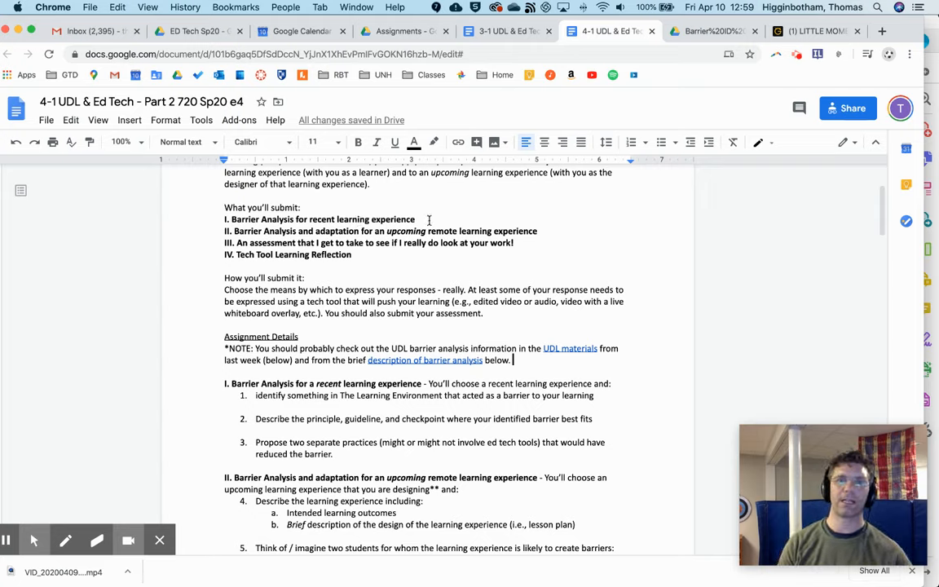
mouse_move(343, 228)
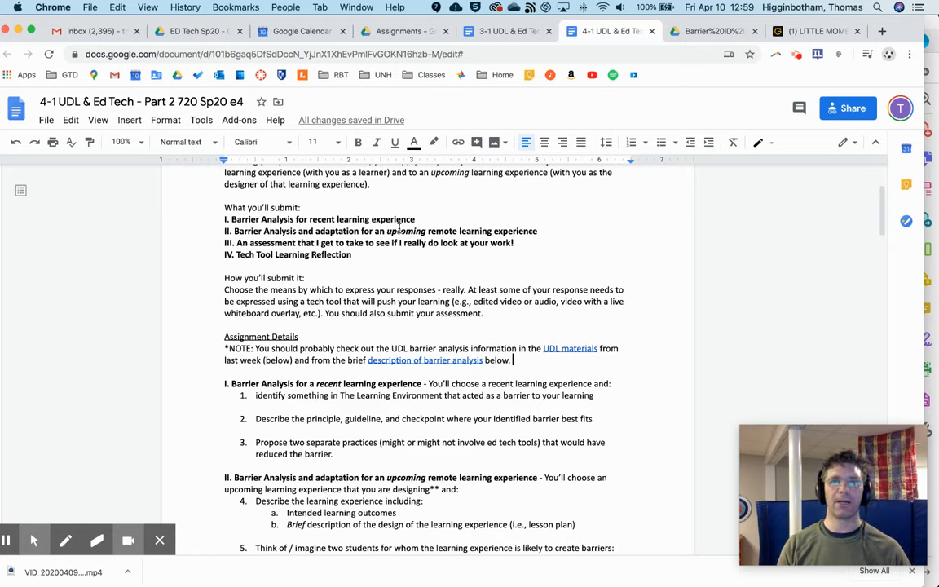
mouse_move(551, 231)
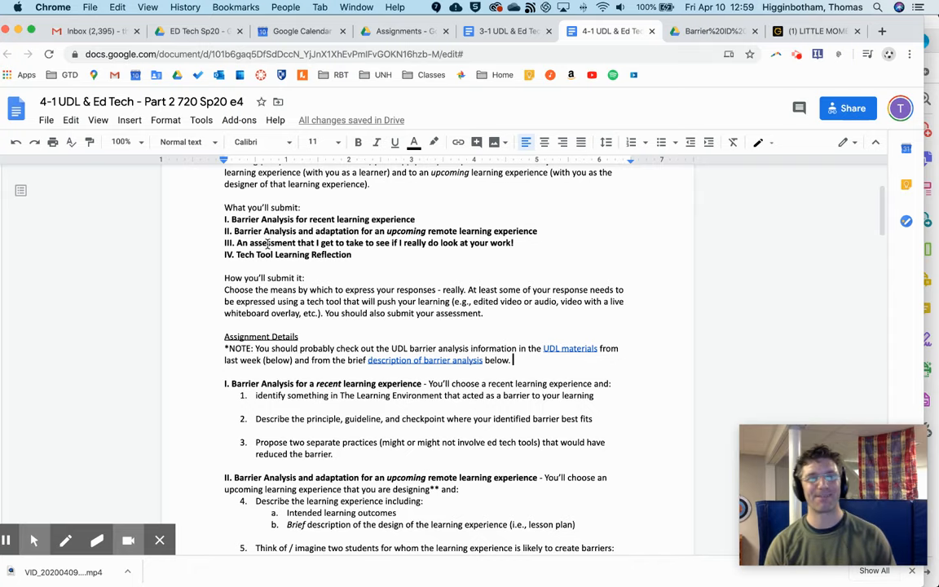
scroll("down", 3)
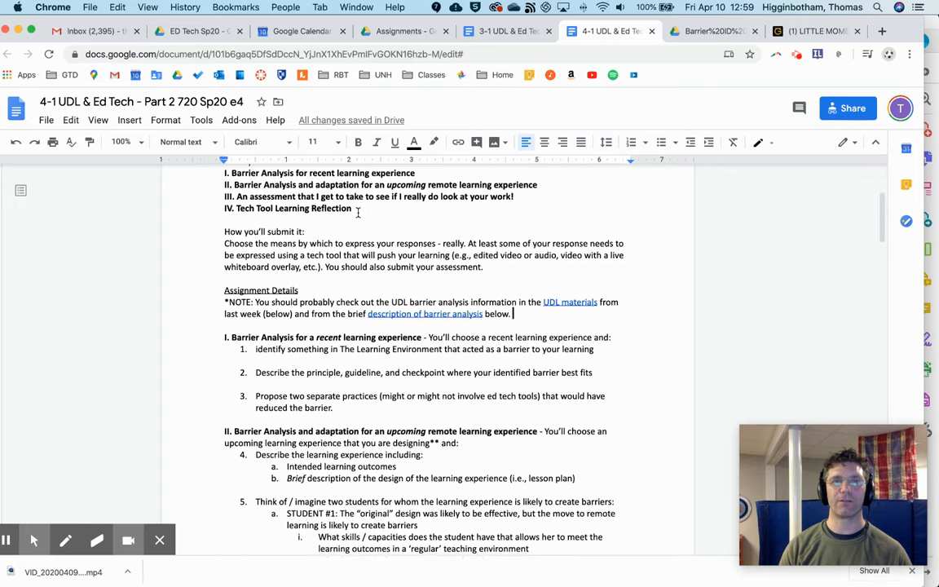
scroll("down", 3)
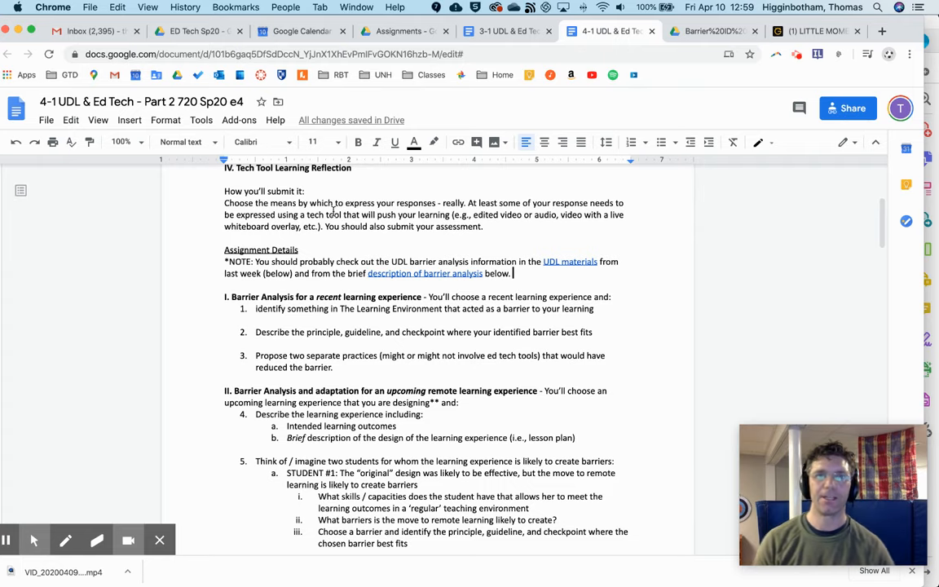
scroll("up", 3)
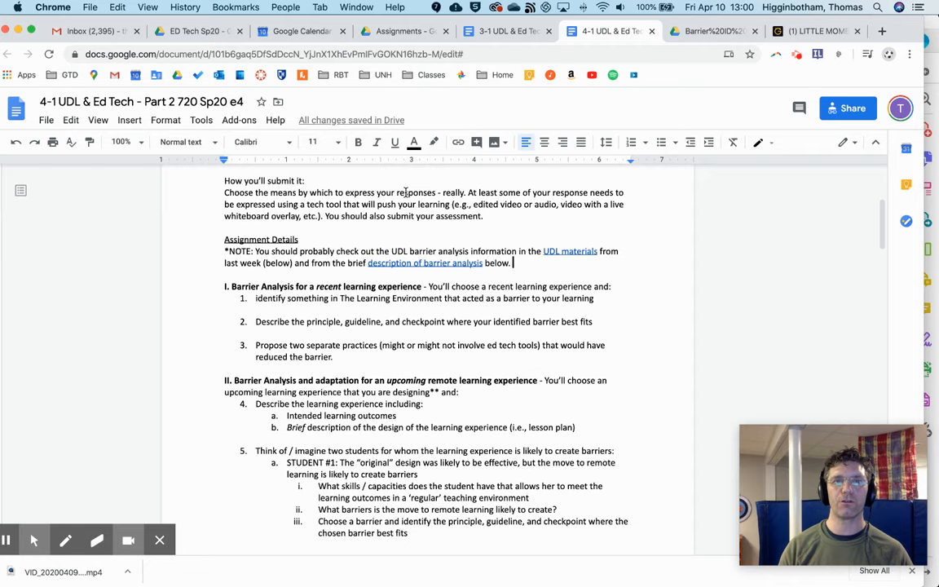
mouse_move(469, 182)
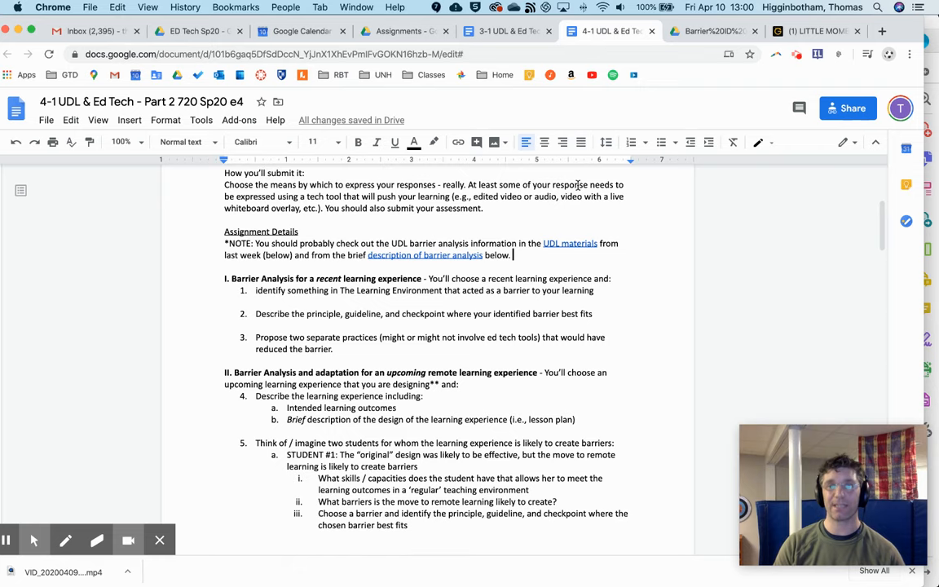
scroll("up", 3)
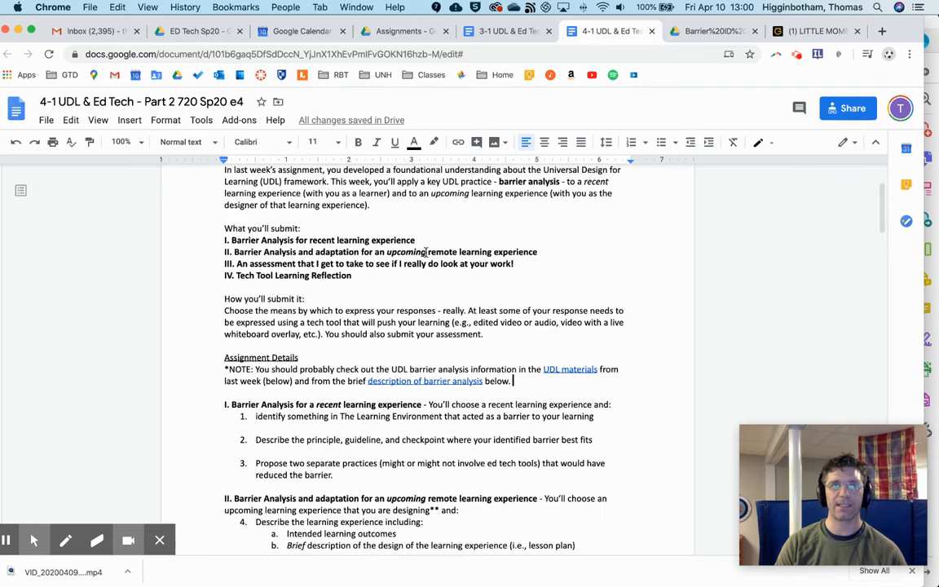
scroll("down", 3)
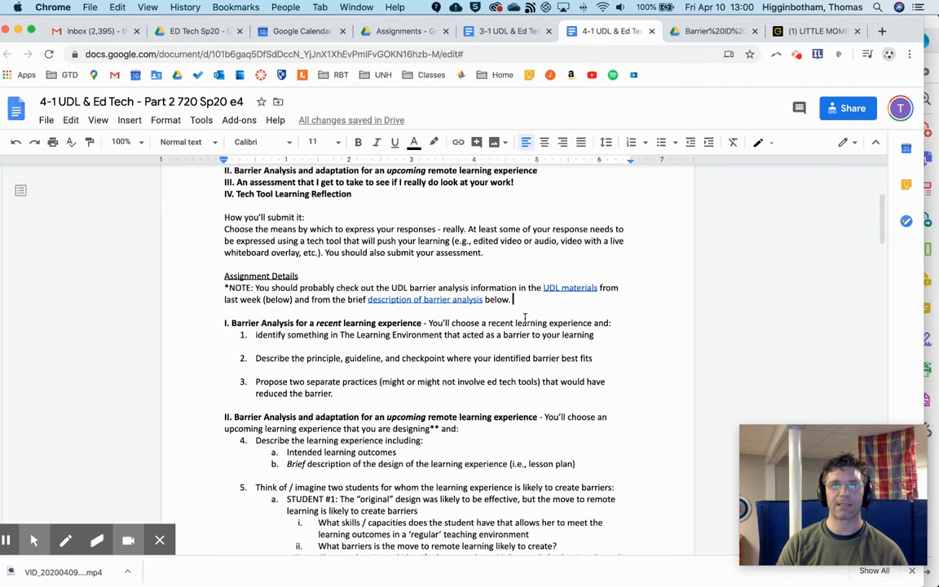
scroll("down", 3)
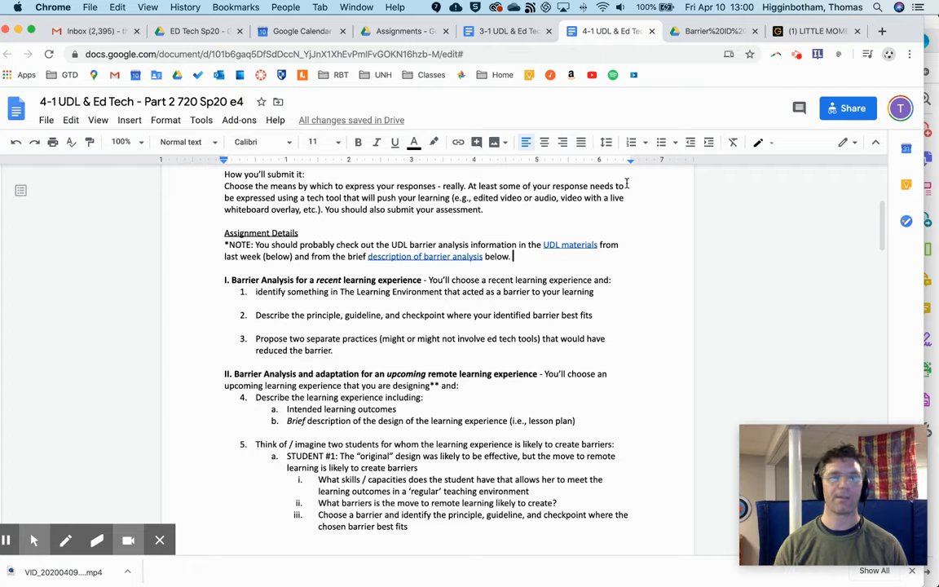
mouse_move(287, 213)
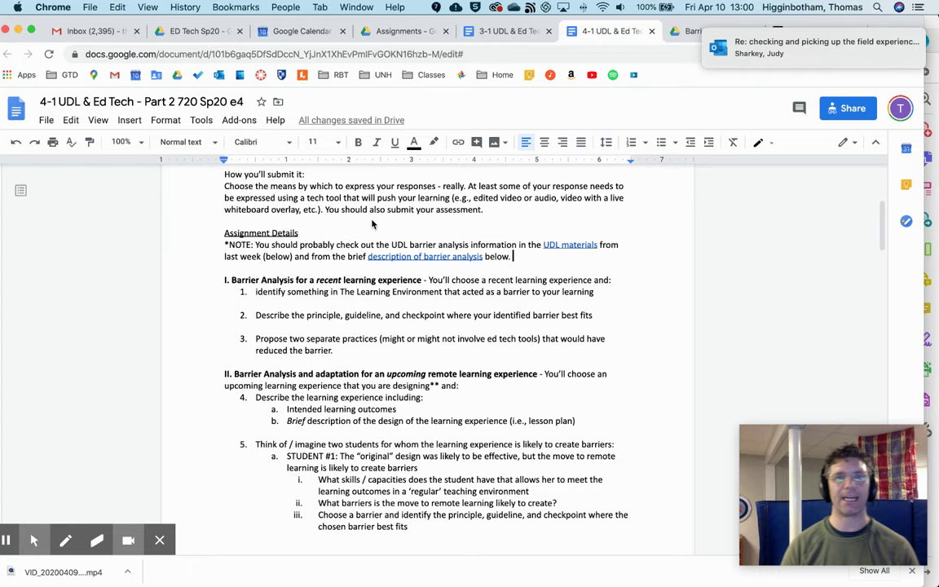
mouse_move(290, 206)
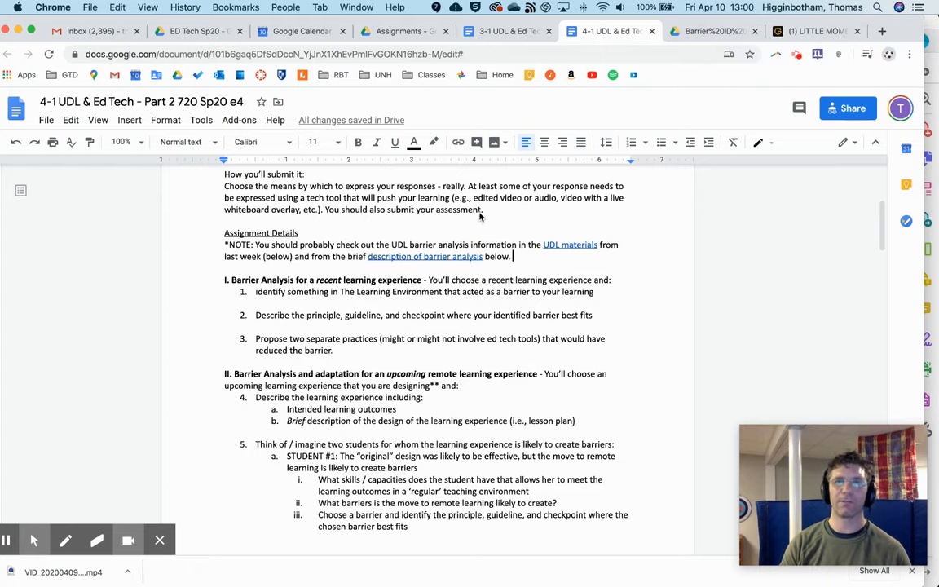
mouse_move(476, 232)
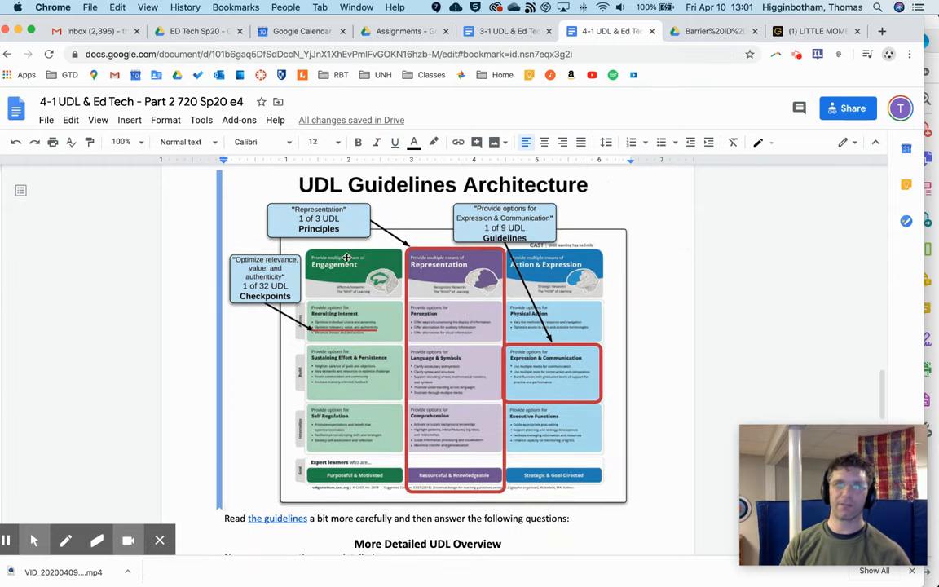
scroll("down", 3)
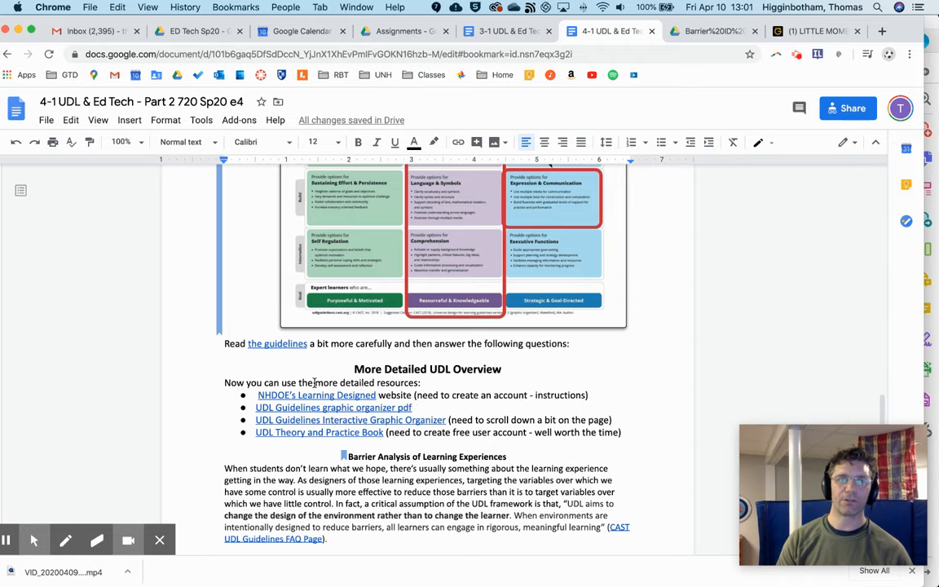
scroll("down", 3)
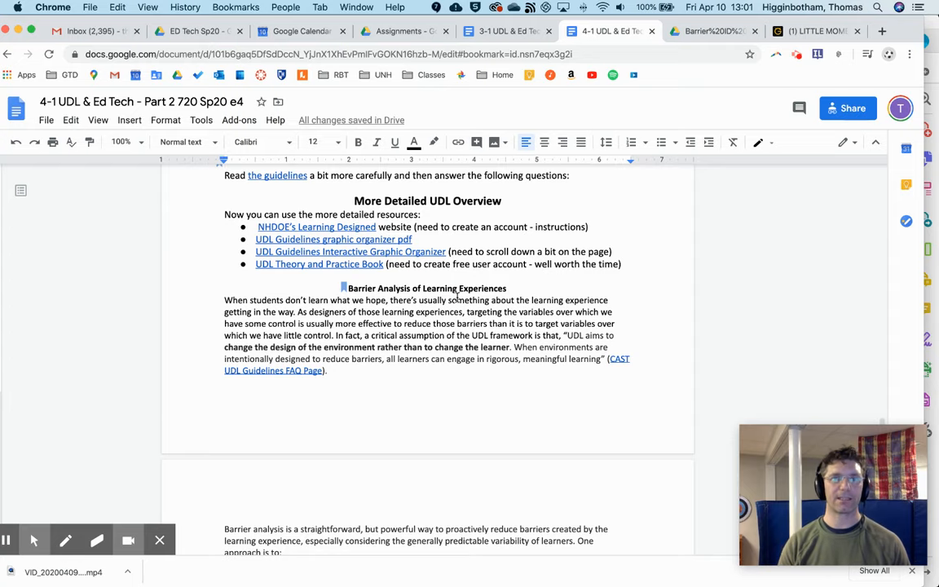
scroll("down", 3)
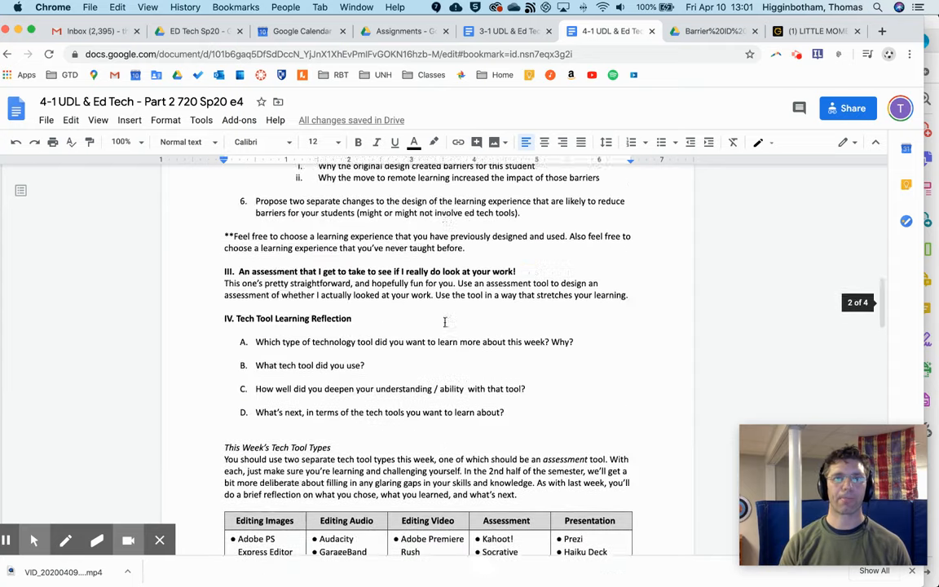
scroll("up", 3)
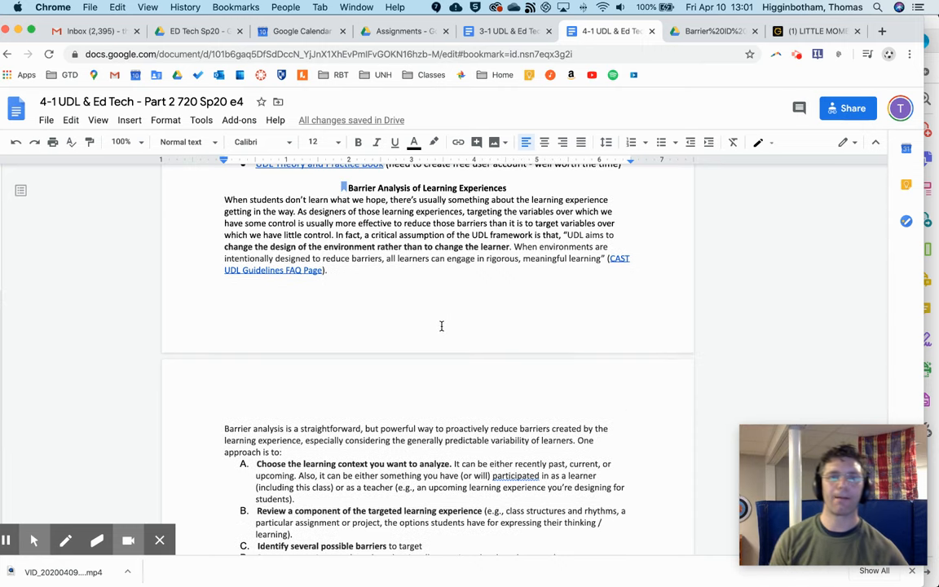
mouse_move(346, 202)
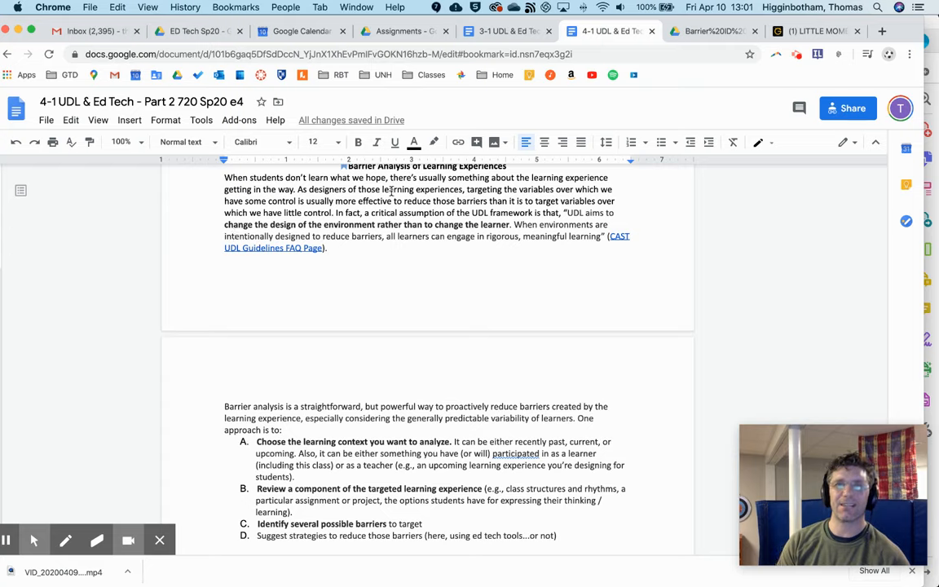
mouse_move(479, 186)
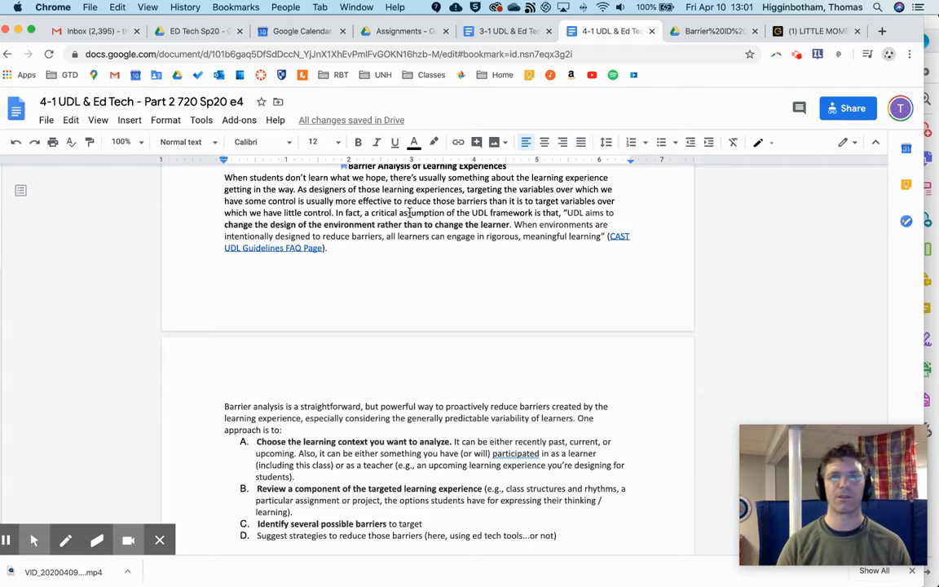
mouse_move(326, 219)
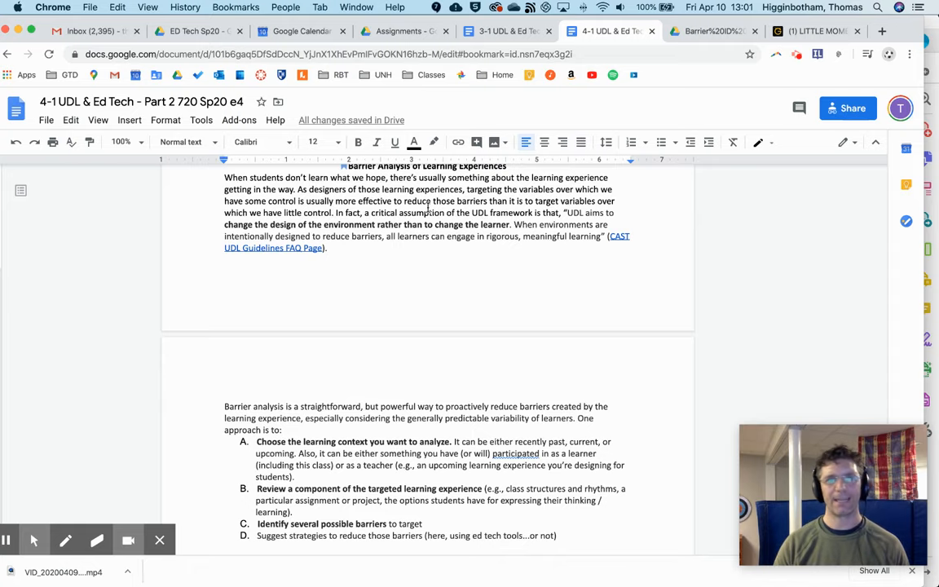
scroll("down", 3)
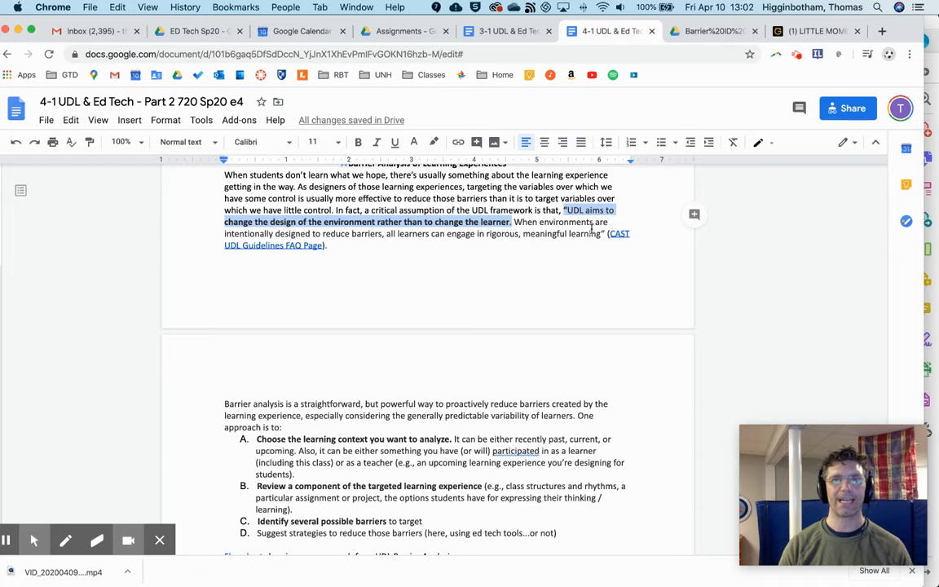
scroll("down", 3)
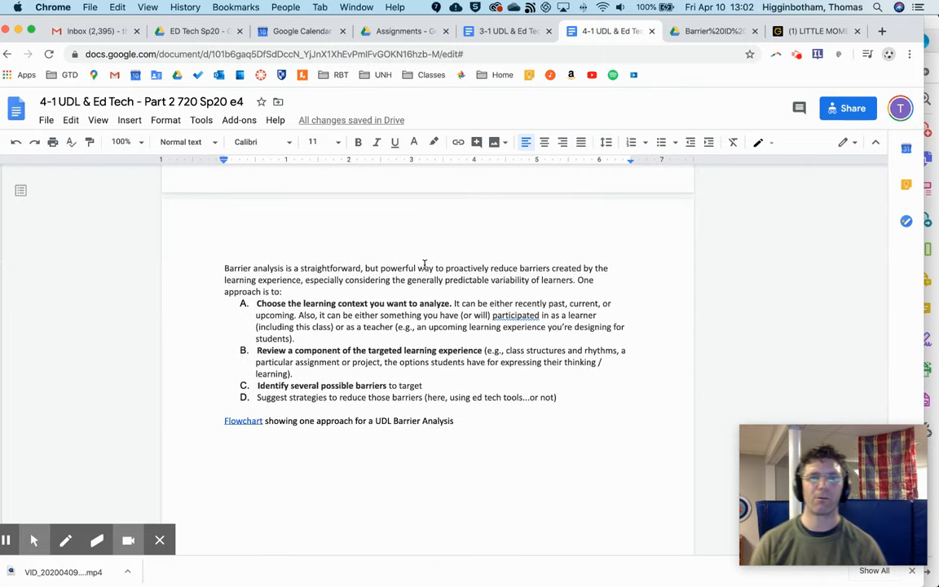
scroll("up", 3)
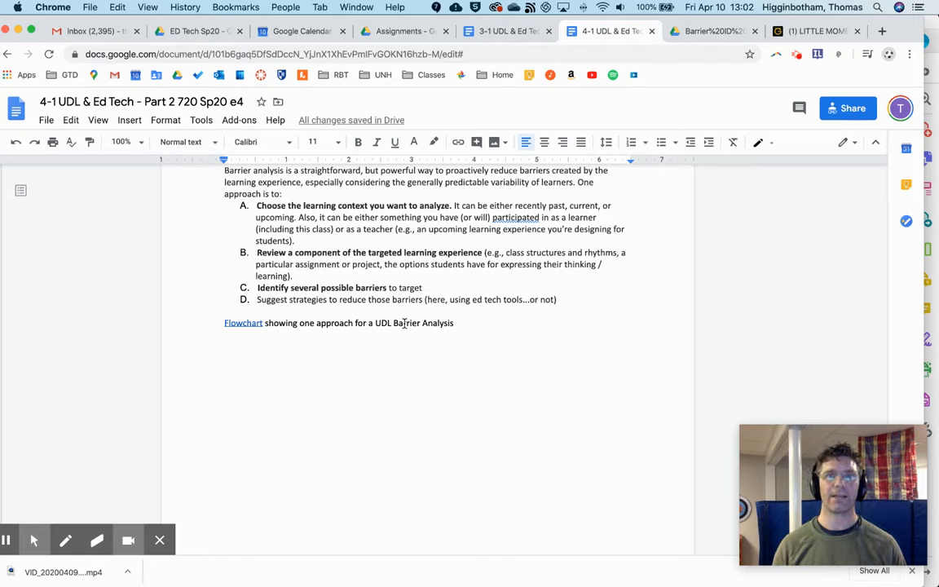
mouse_move(247, 403)
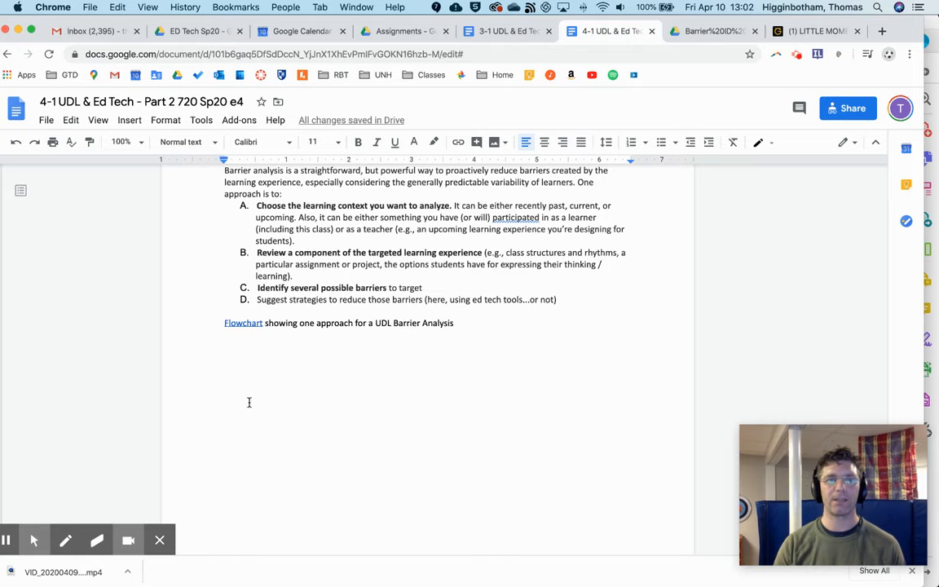
mouse_move(7, 539)
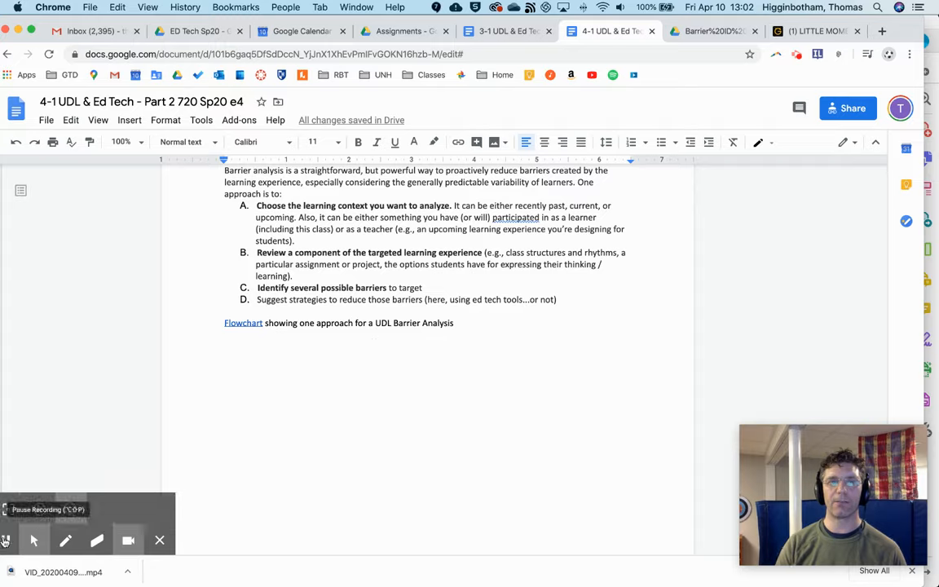